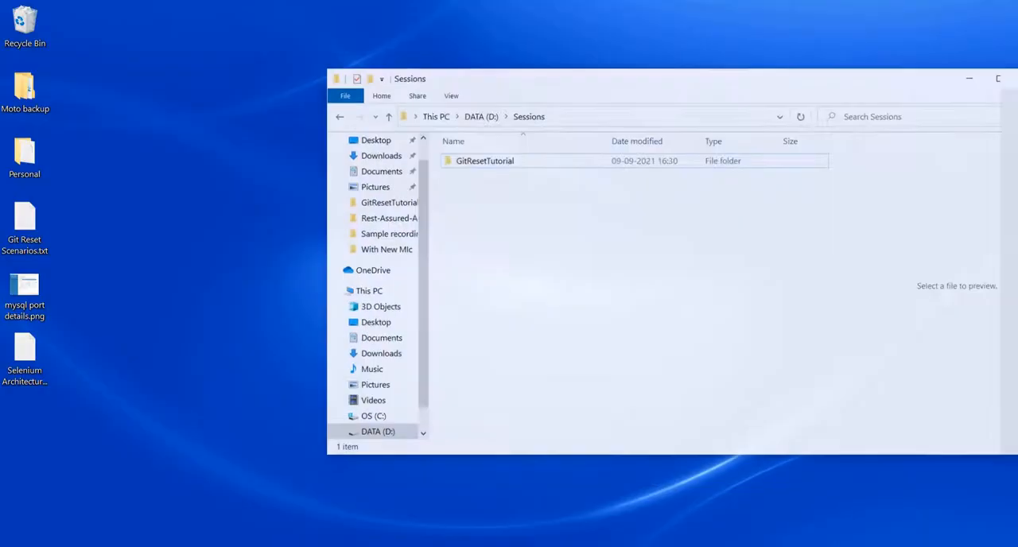
Enter the GitResetTutorial folder and launch Git Bash Here from its context menu
double_click(484, 161)
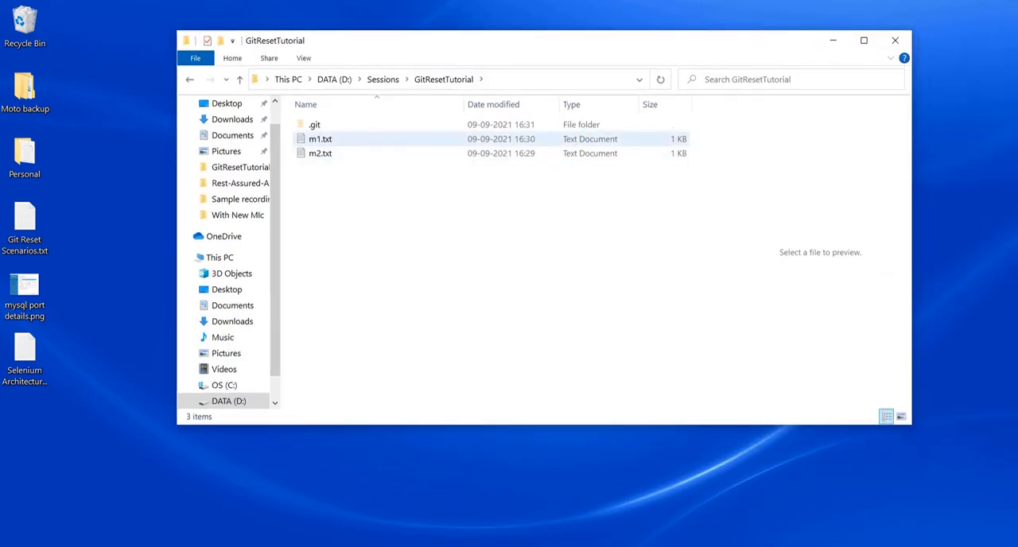
click(320, 153)
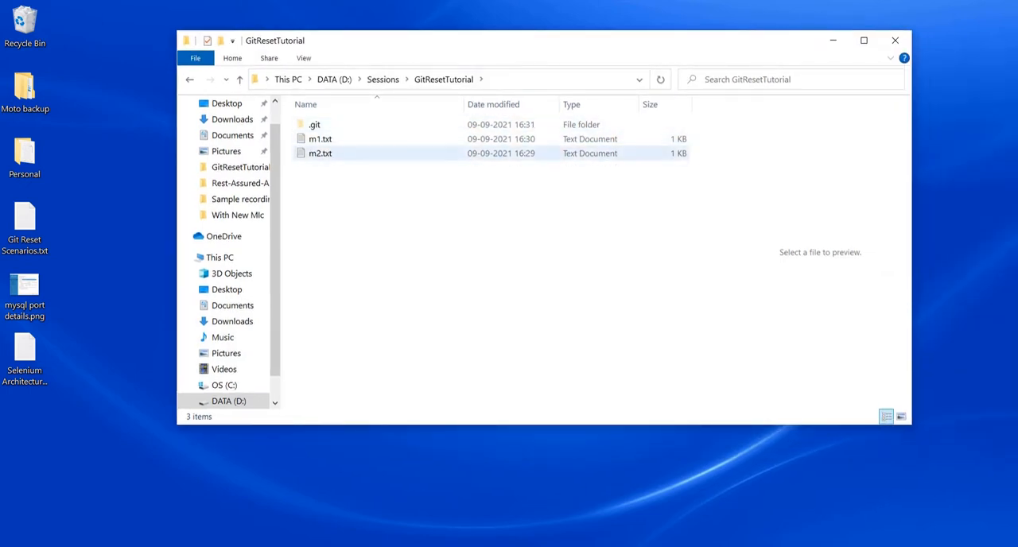
right_click(556, 199)
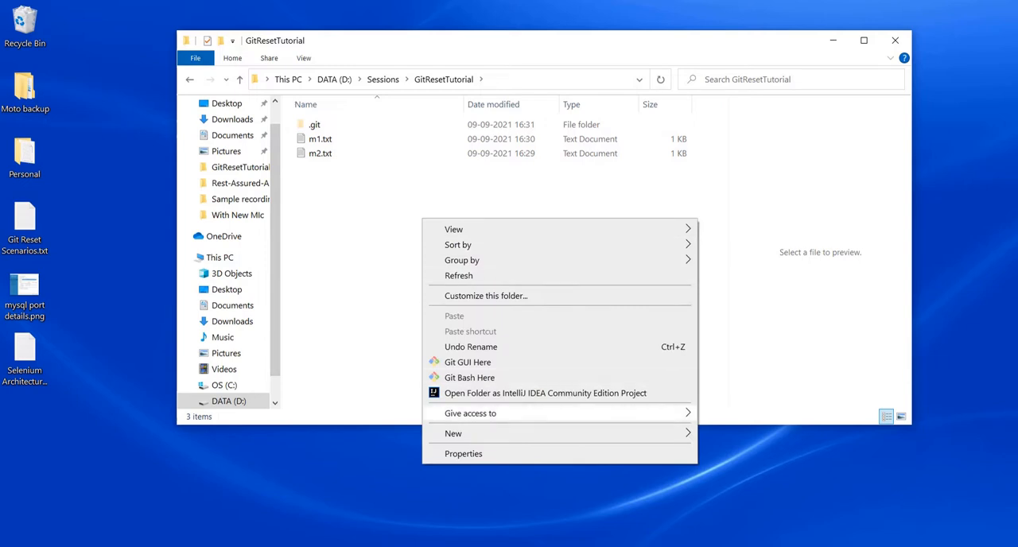
click(469, 377)
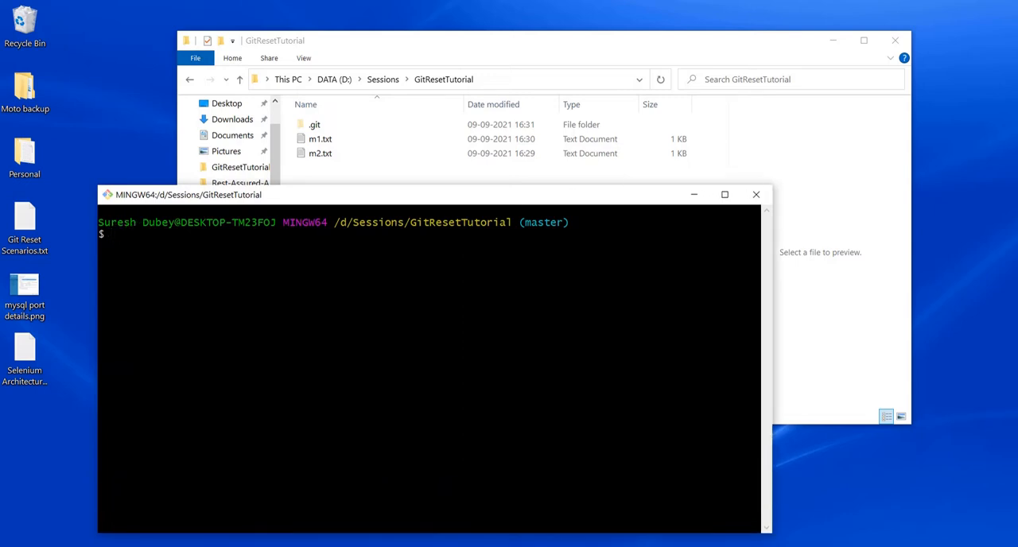
Run git log --oneline, showing the single 'first commit', then bring File Explorer forward
text(git log)
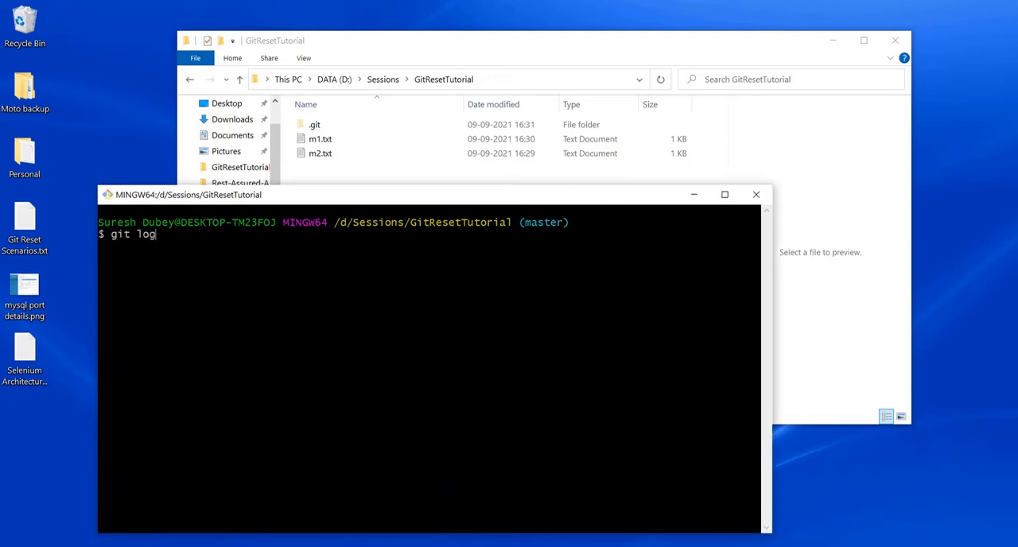
text(--oneli)
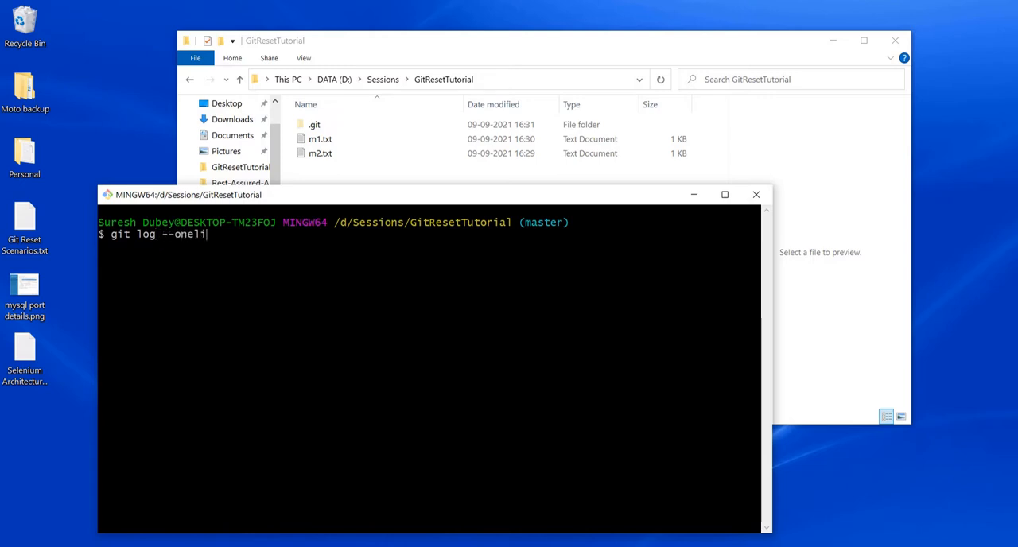
text(ne)
text(git status)
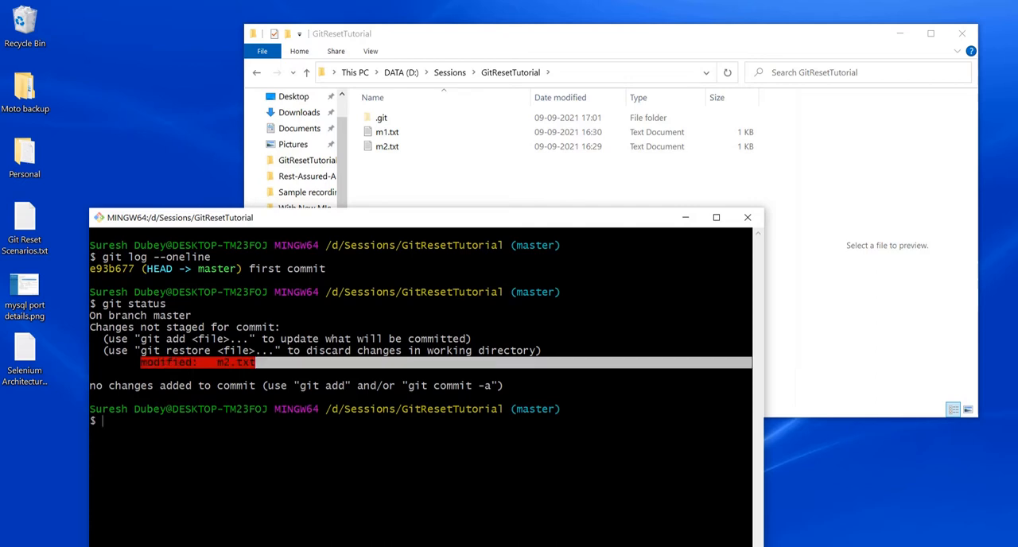
click(387, 132)
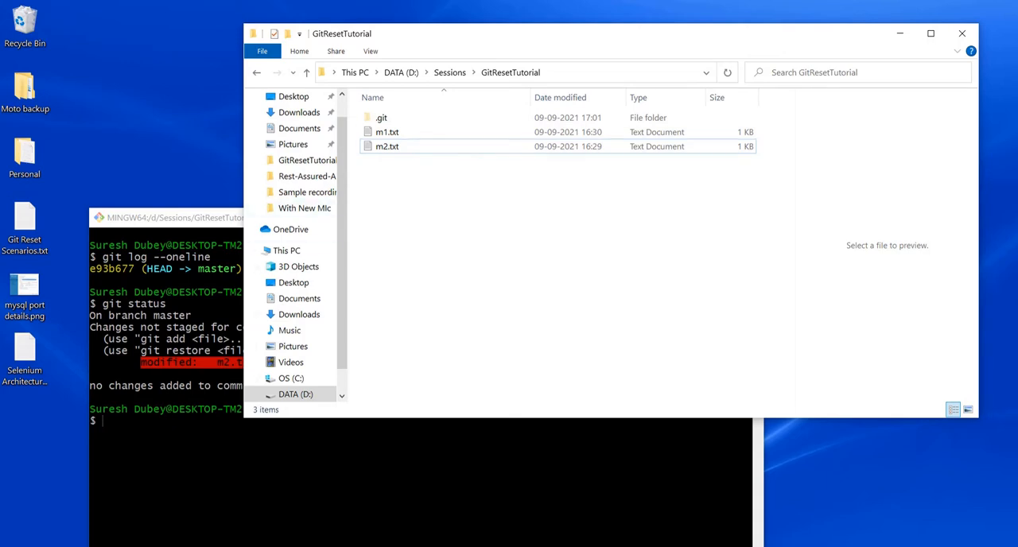
Add the line 'this is one line' to m1.txt, save, reopen to verify, and close
click(387, 132)
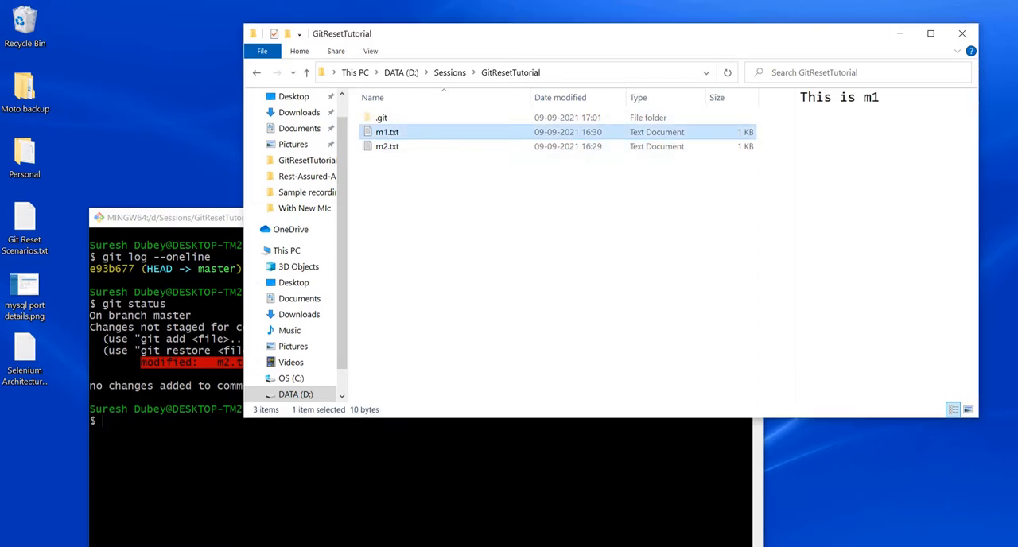
double_click(387, 132)
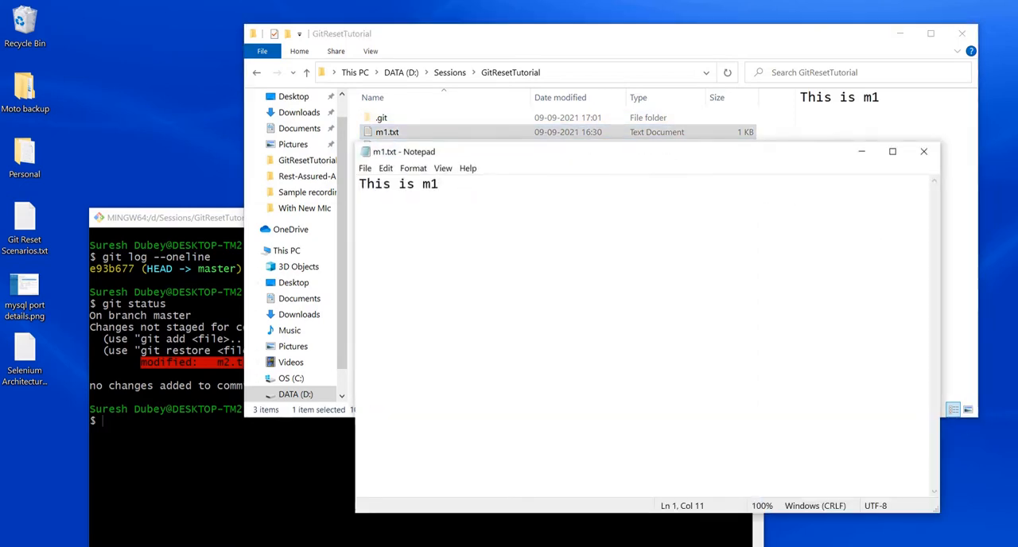
text(this is)
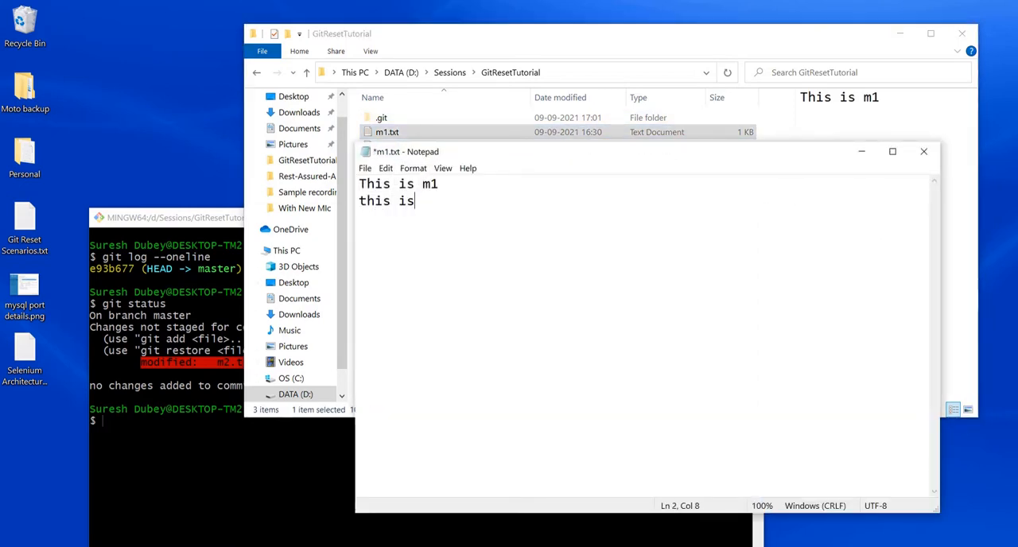
text(one line)
click(166, 420)
text(git status)
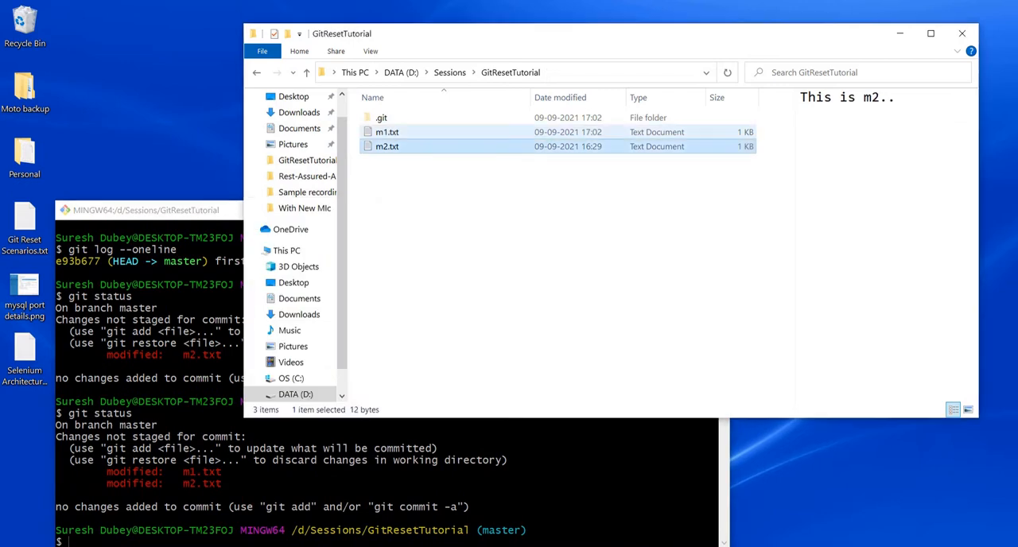
double_click(387, 131)
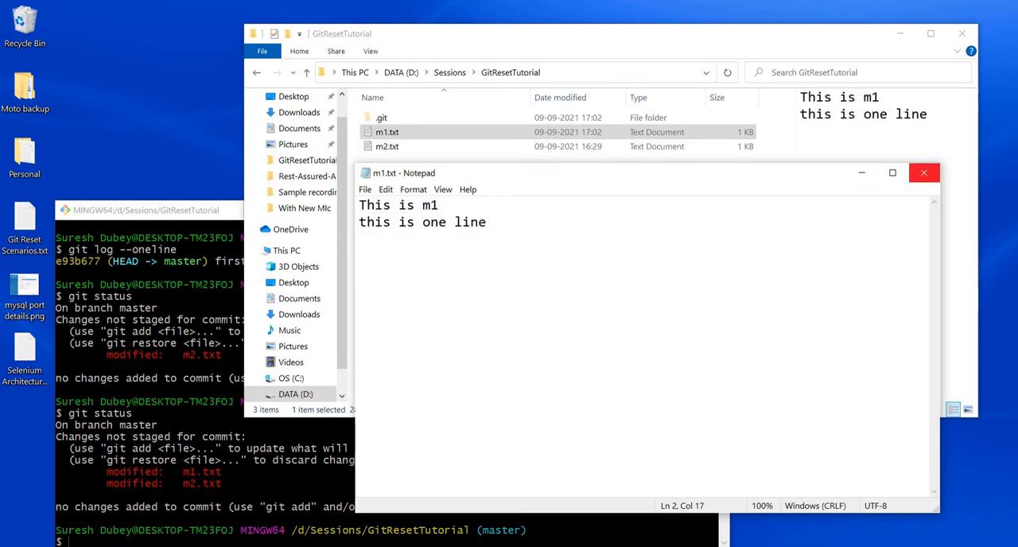
click(924, 172)
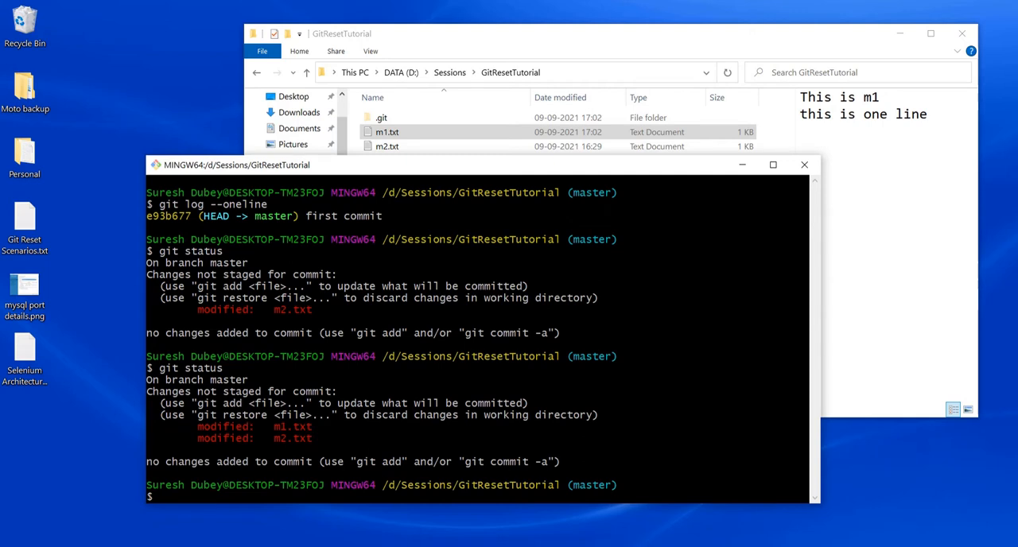
double_click(239, 402)
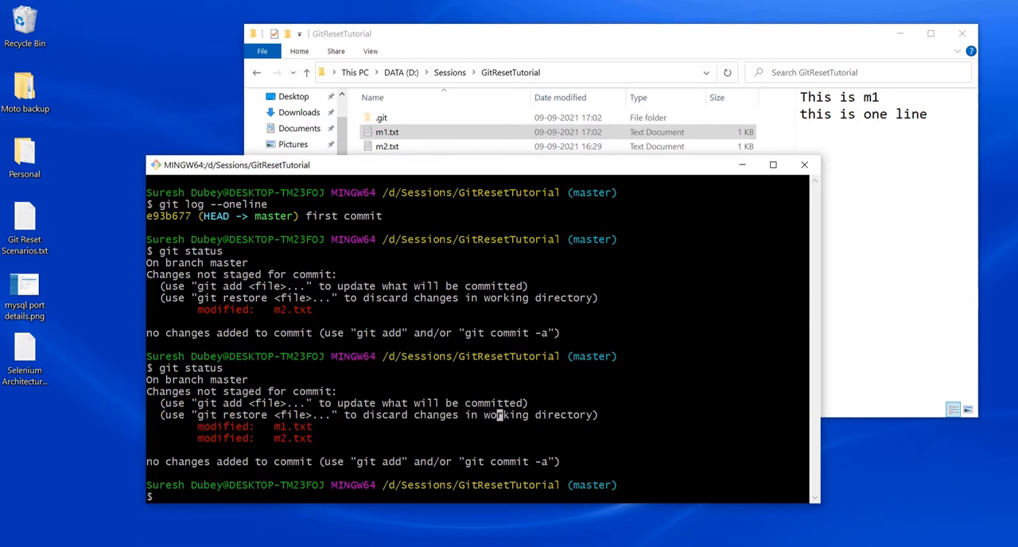
double_click(231, 414)
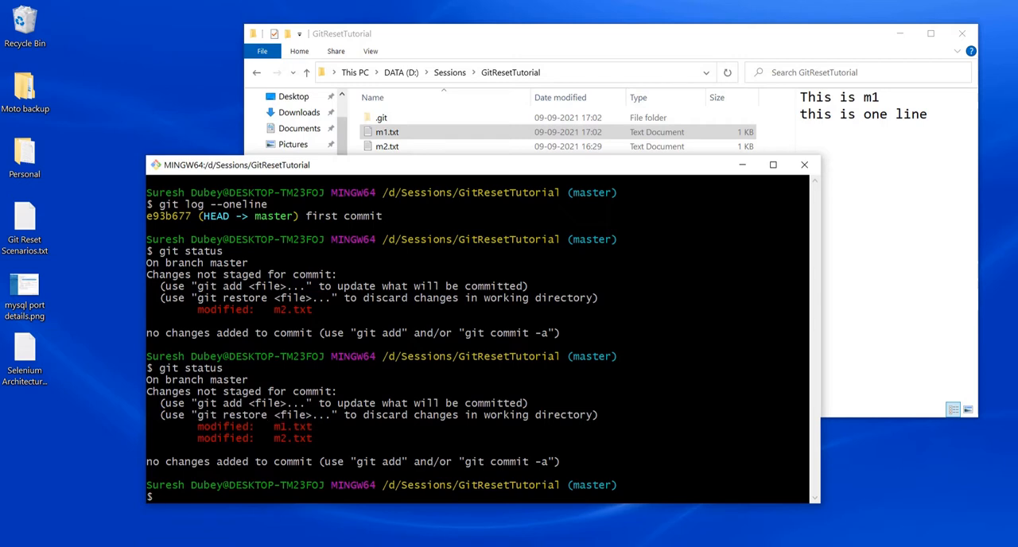
double_click(230, 414)
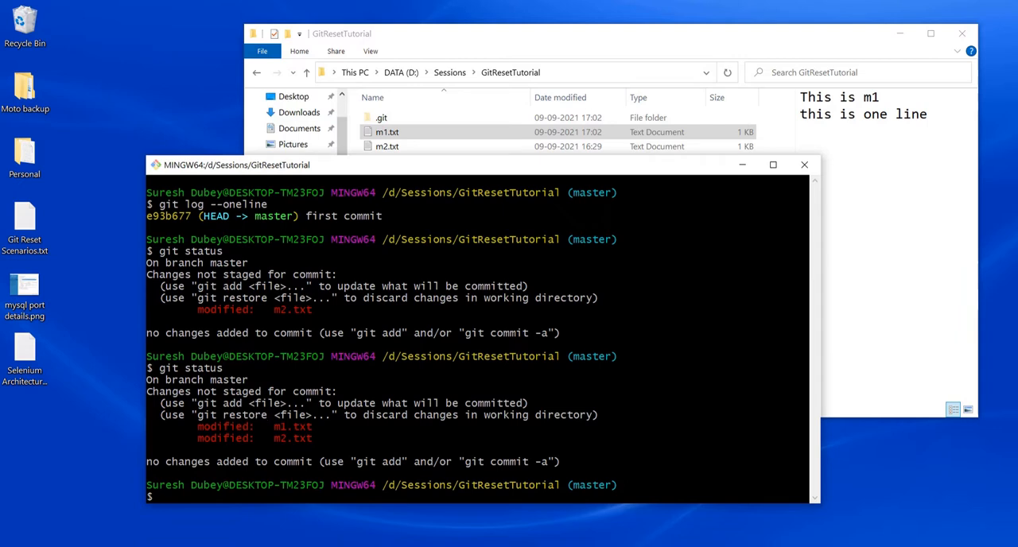
double_click(243, 414)
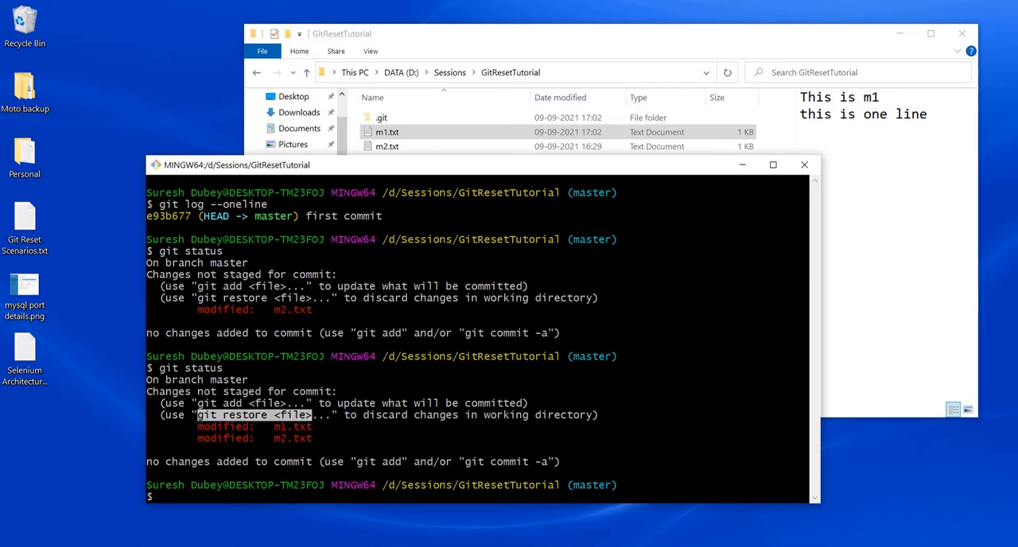
Run git checkout m1.txt to discard its changes, then run git status
text(git)
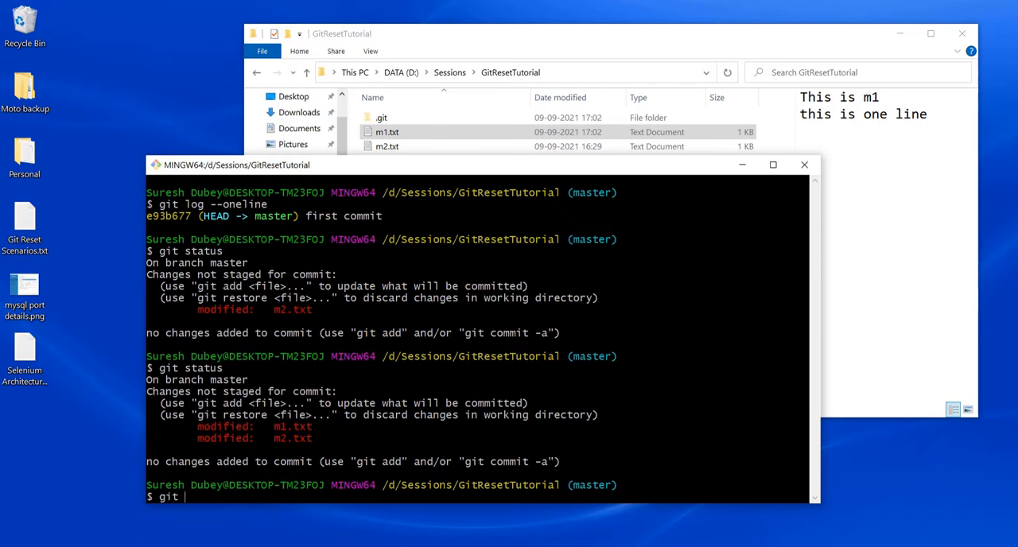
text(checko)
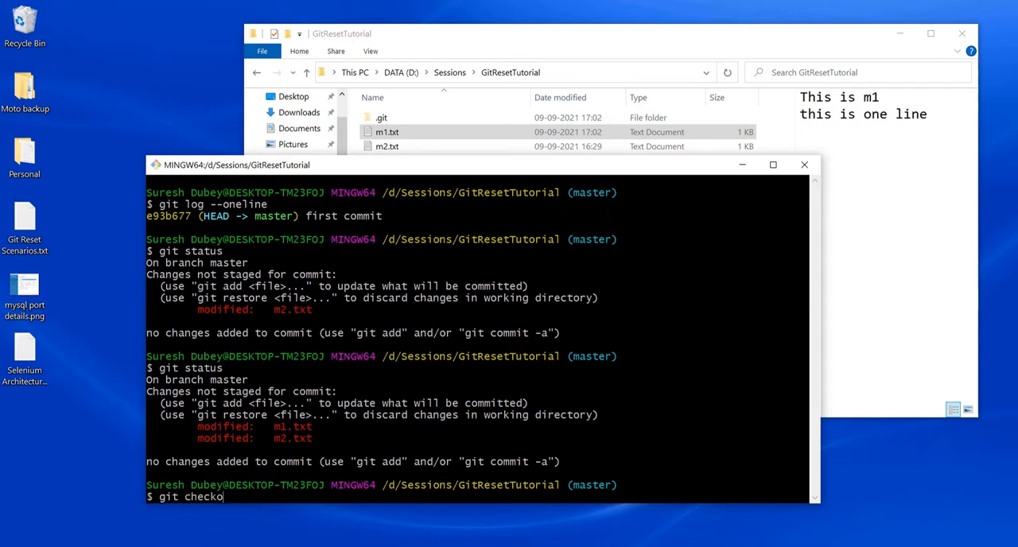
text(ut)
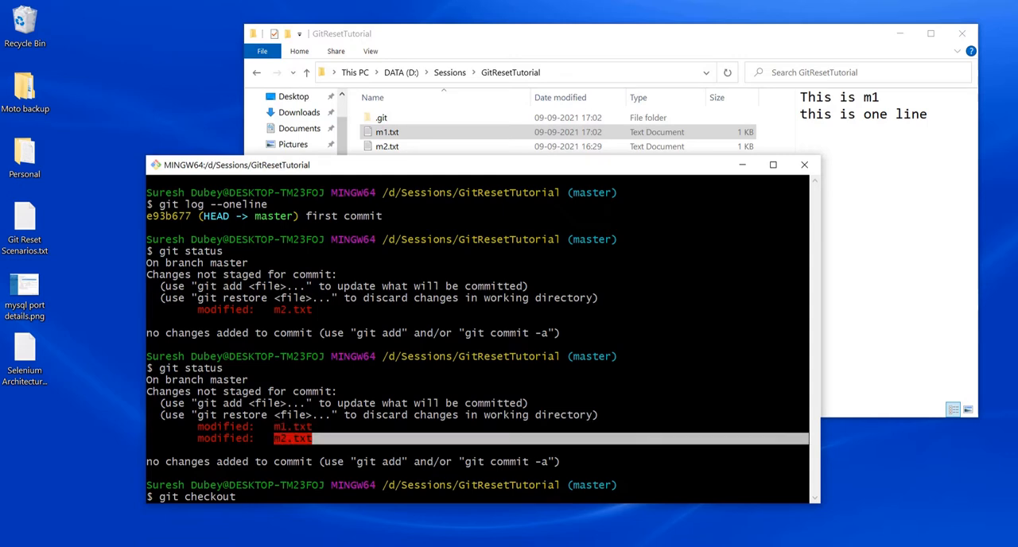
text(.)
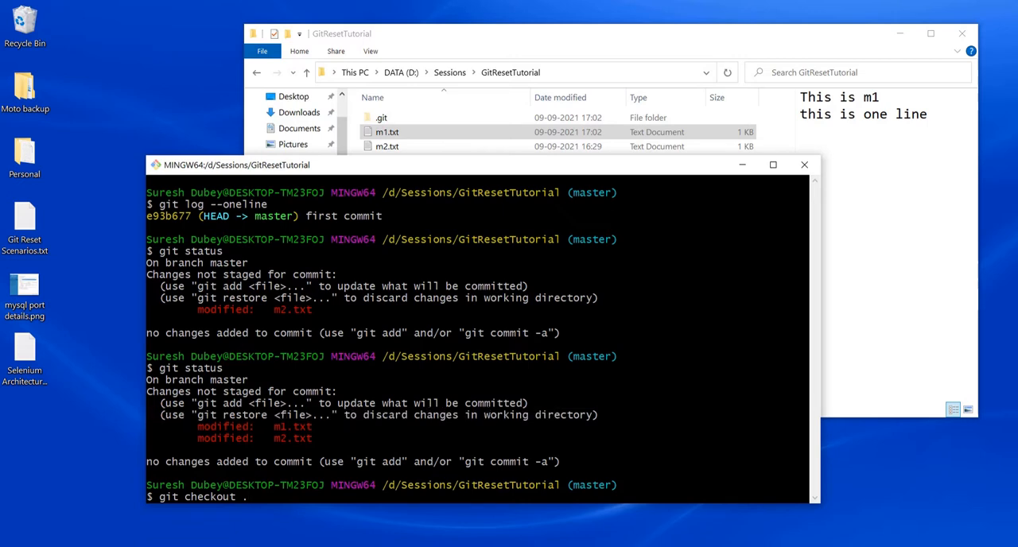
key(Backspace)
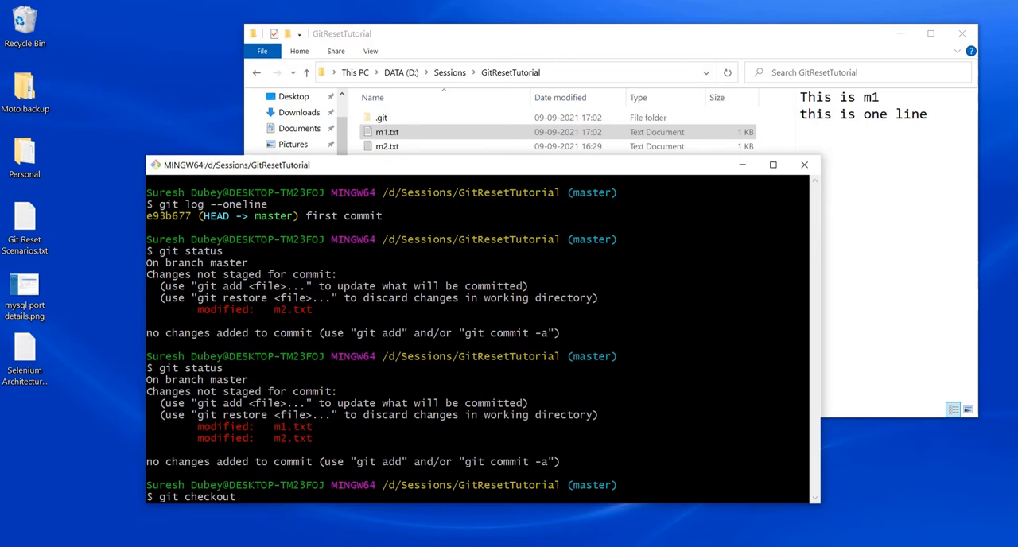
text(m1)
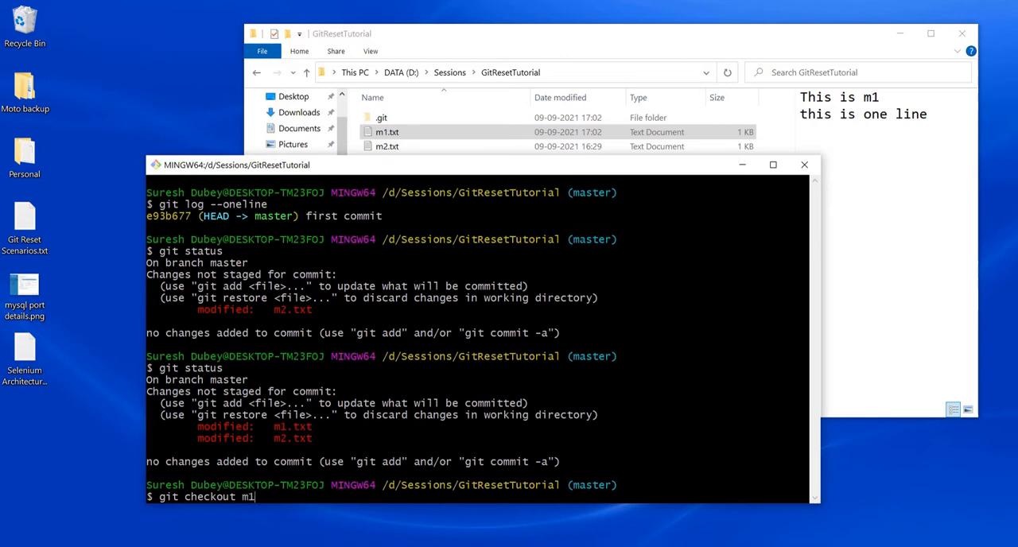
text(.txt)
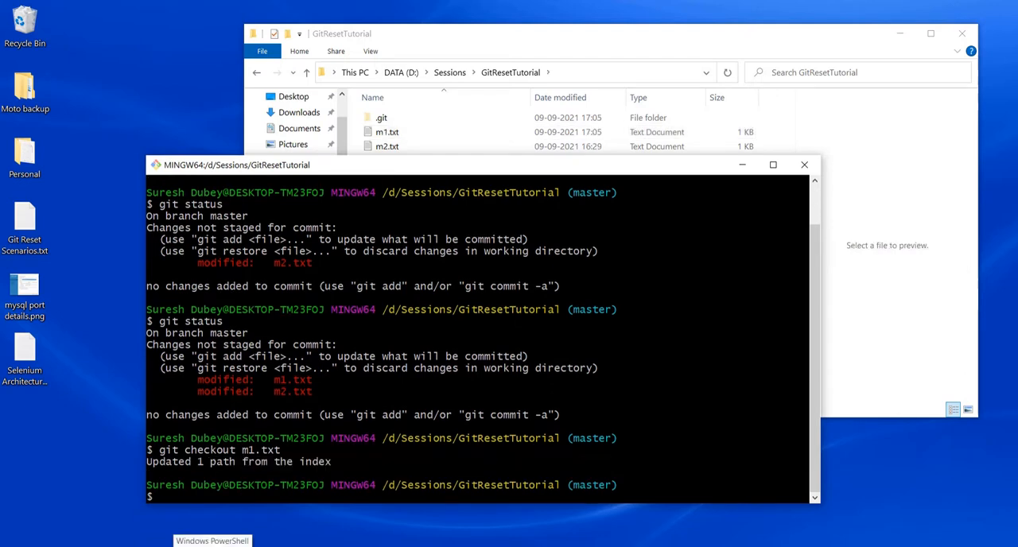
text(git status)
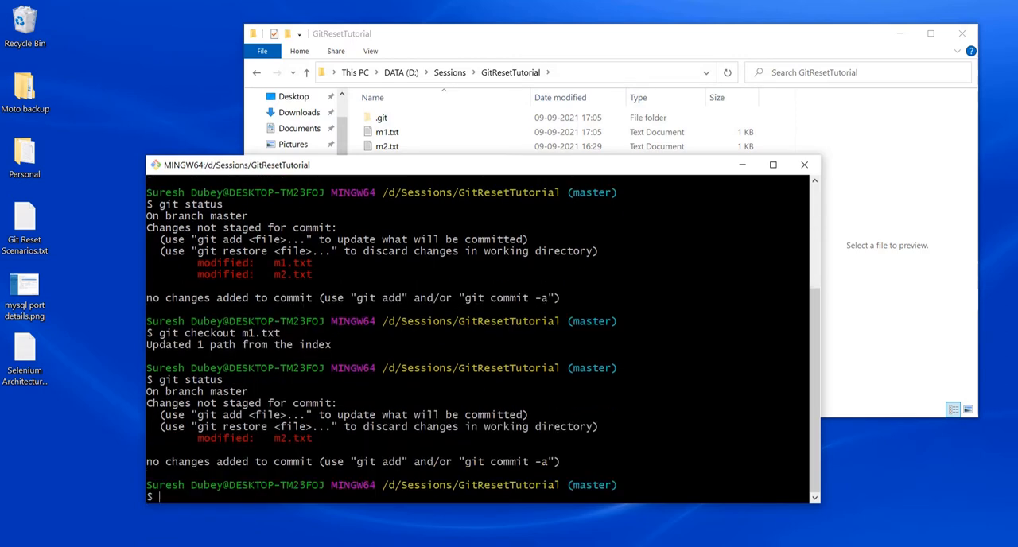
double_click(292, 439)
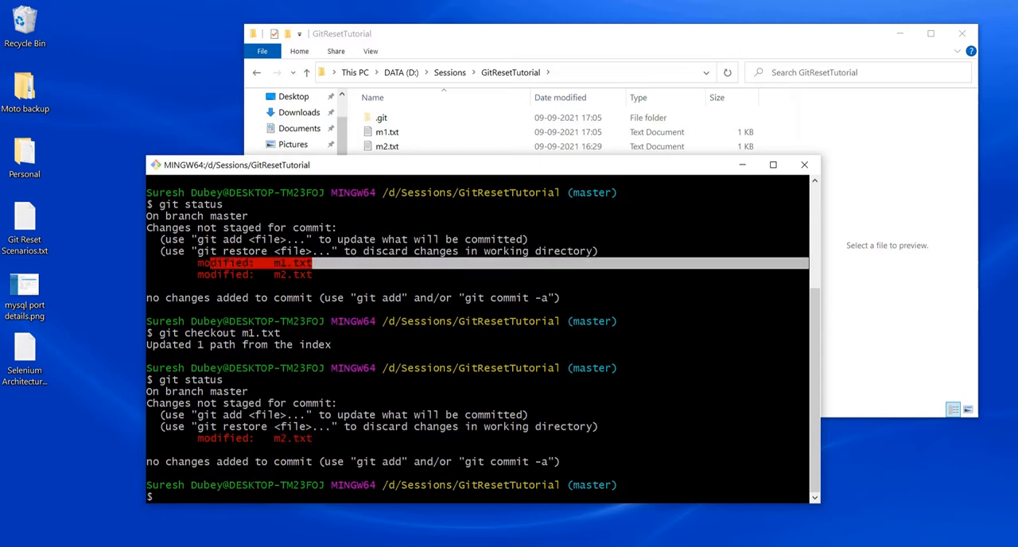
double_click(388, 131)
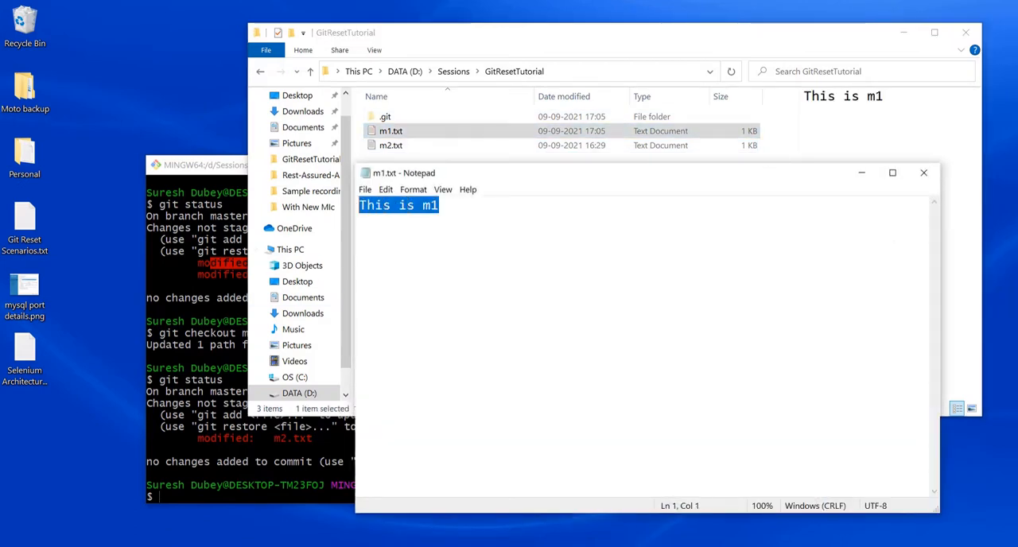
click(445, 205)
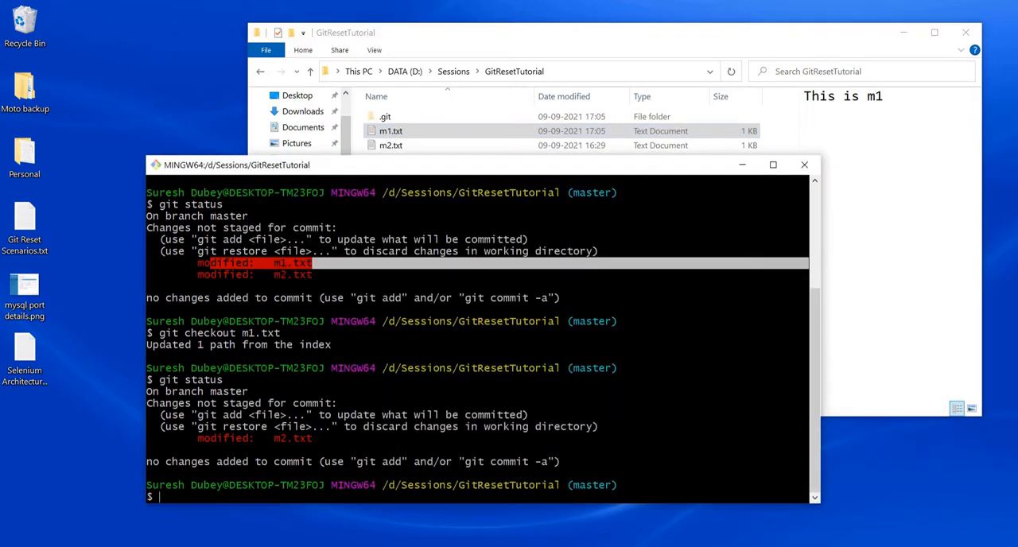
Enter a git checkout command to discard the remaining m2.txt changes
text(git checkout m1.t)
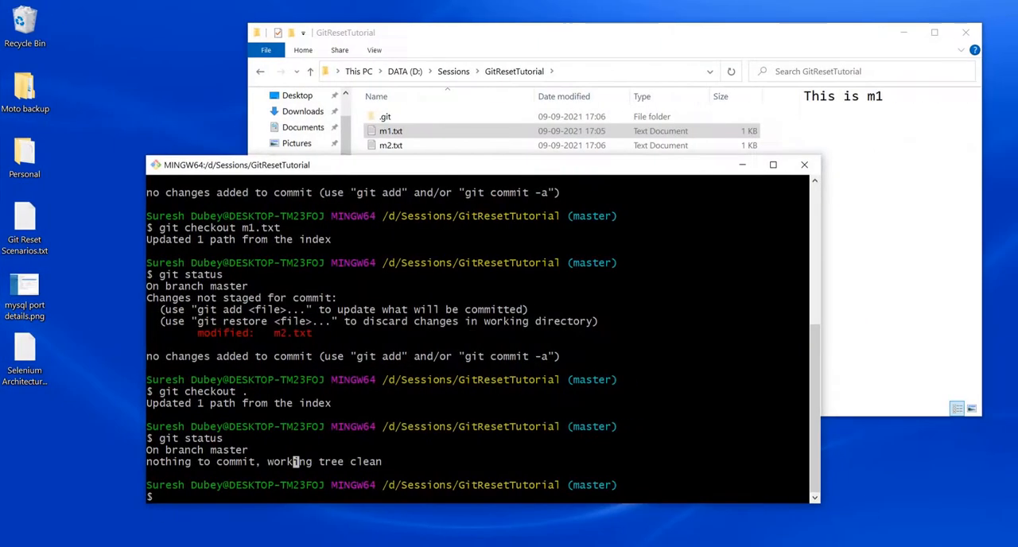
Reopen m1.txt in Notepad and type a second line 'This is one line'
double_click(391, 131)
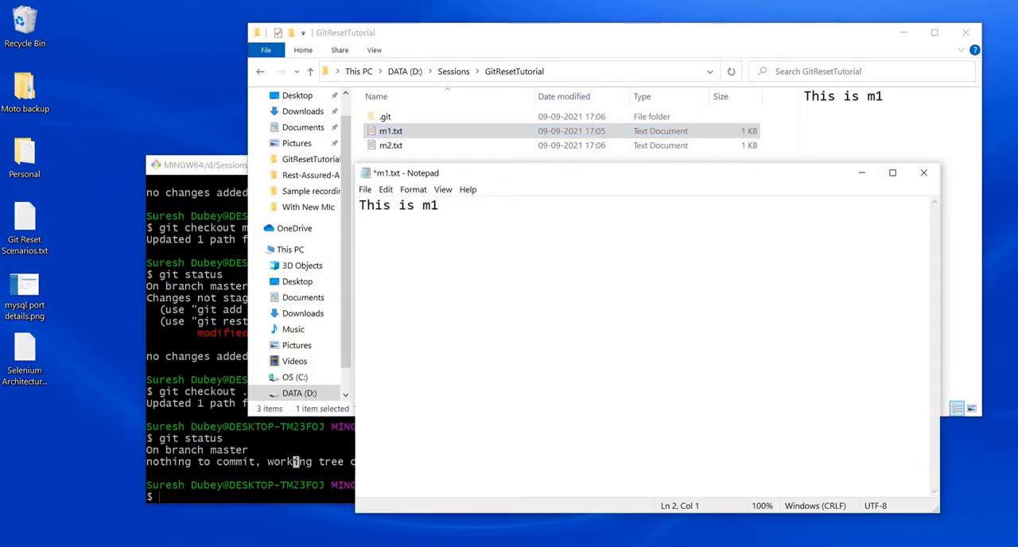
text(This is one)
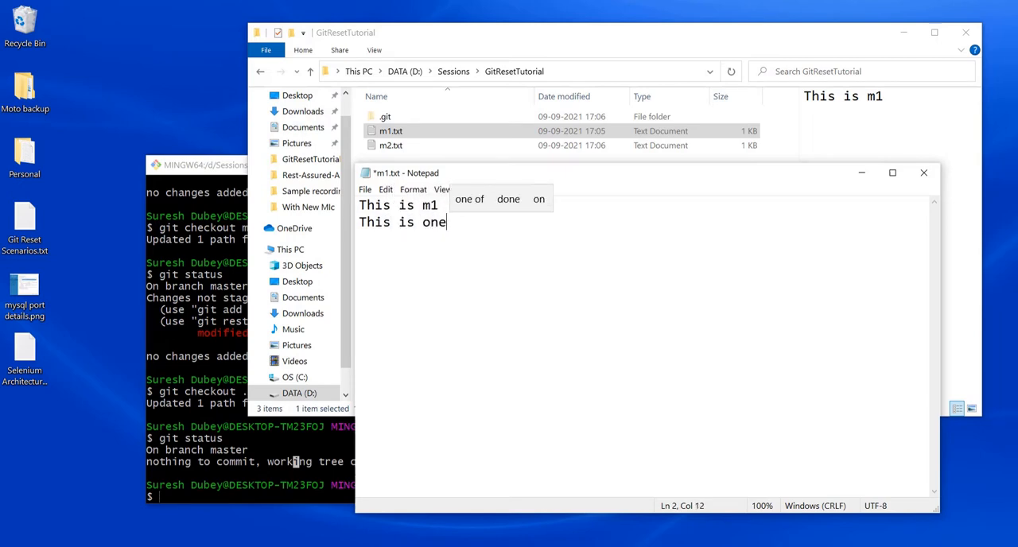
text(line)
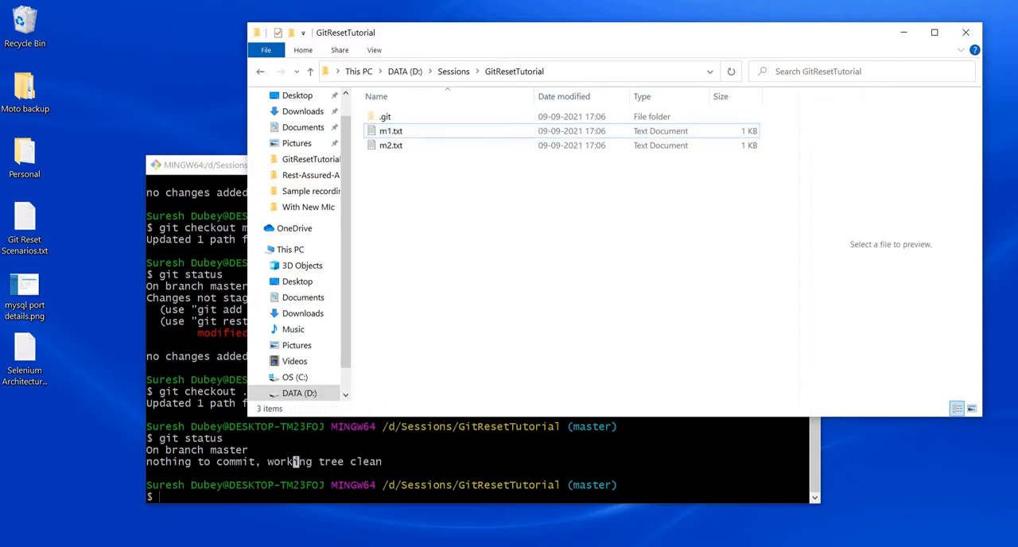
Check git status, select the restore hint, and type git restore m1.txt
text(gti)
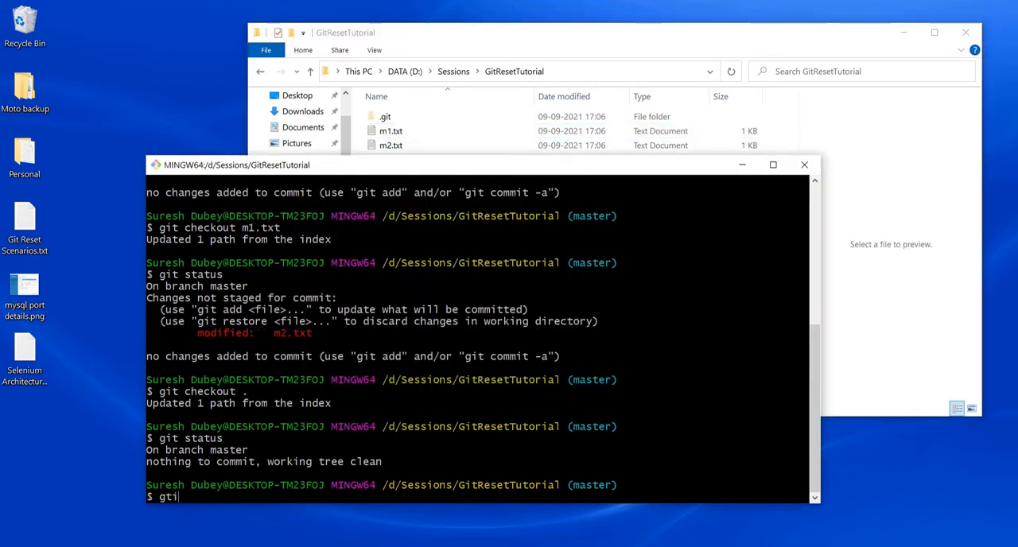
key(BackSpace)
text(it status)
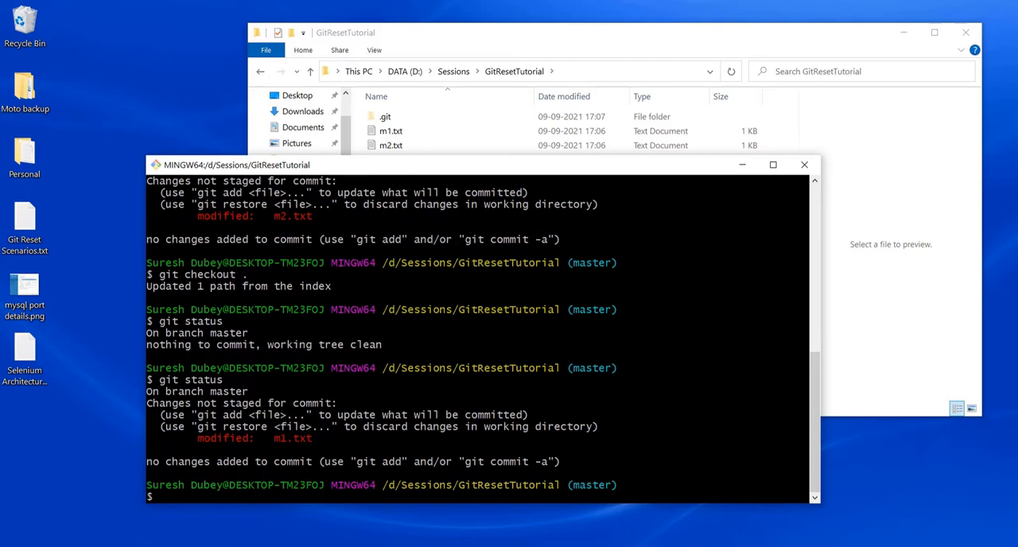
double_click(229, 426)
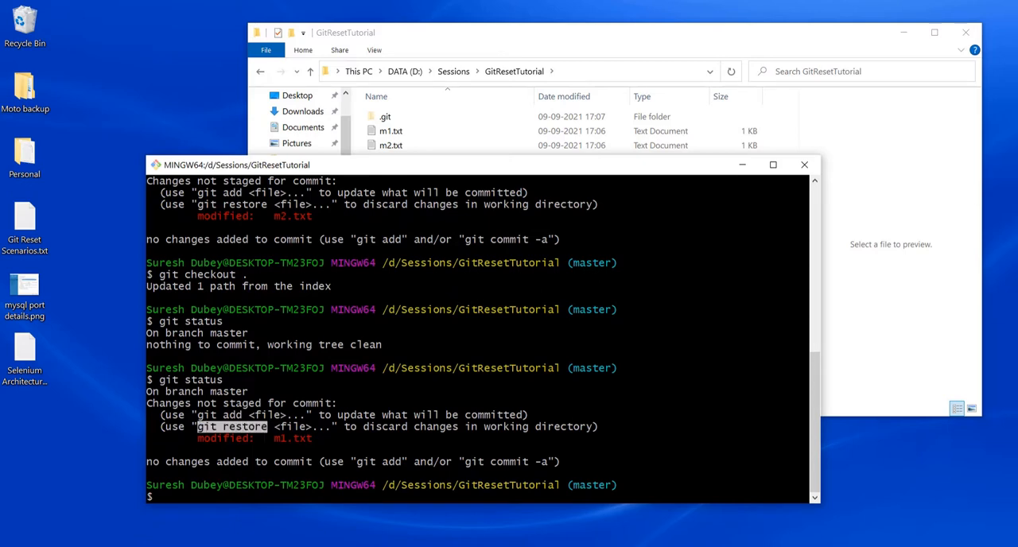
text(git)
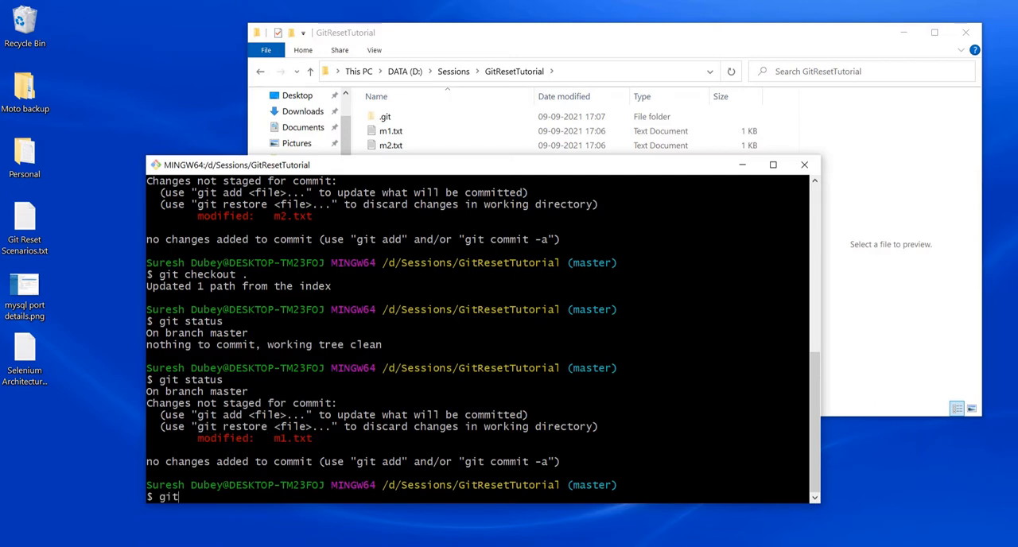
text(restore)
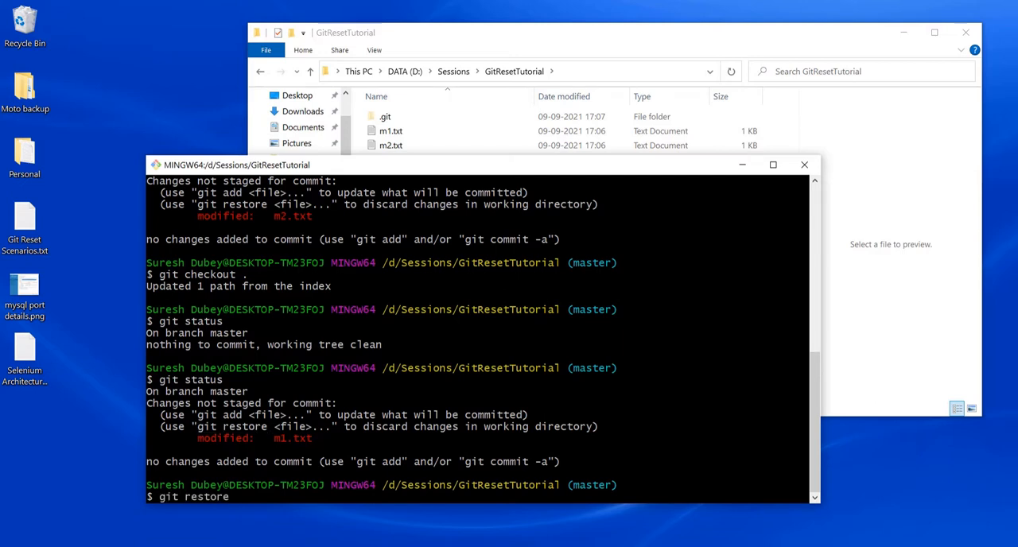
text(m1.t)
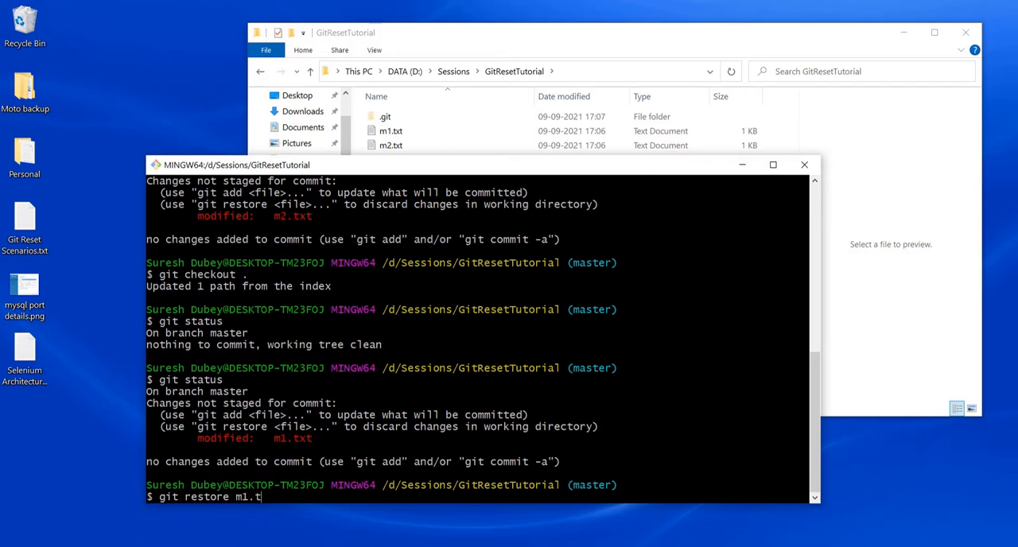
text(xt)
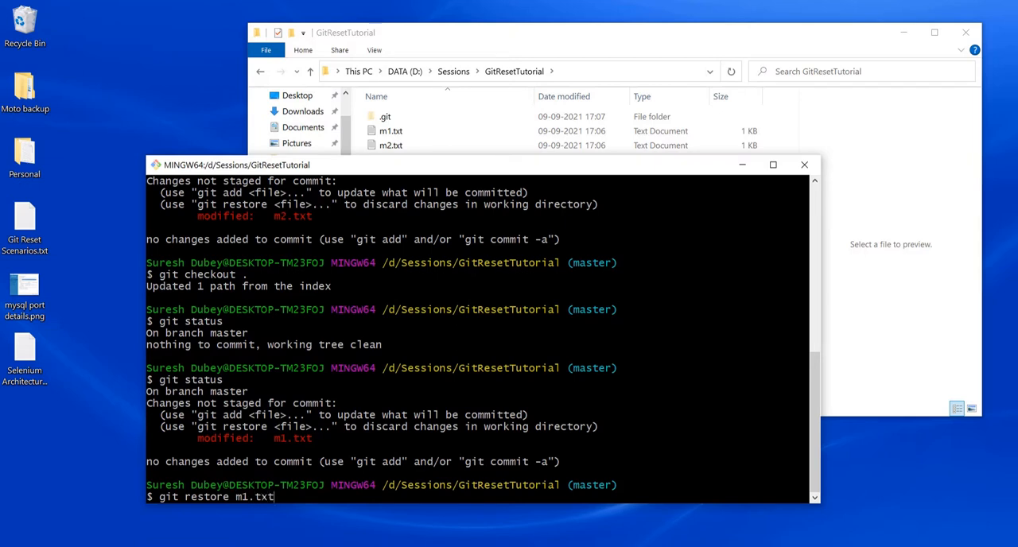